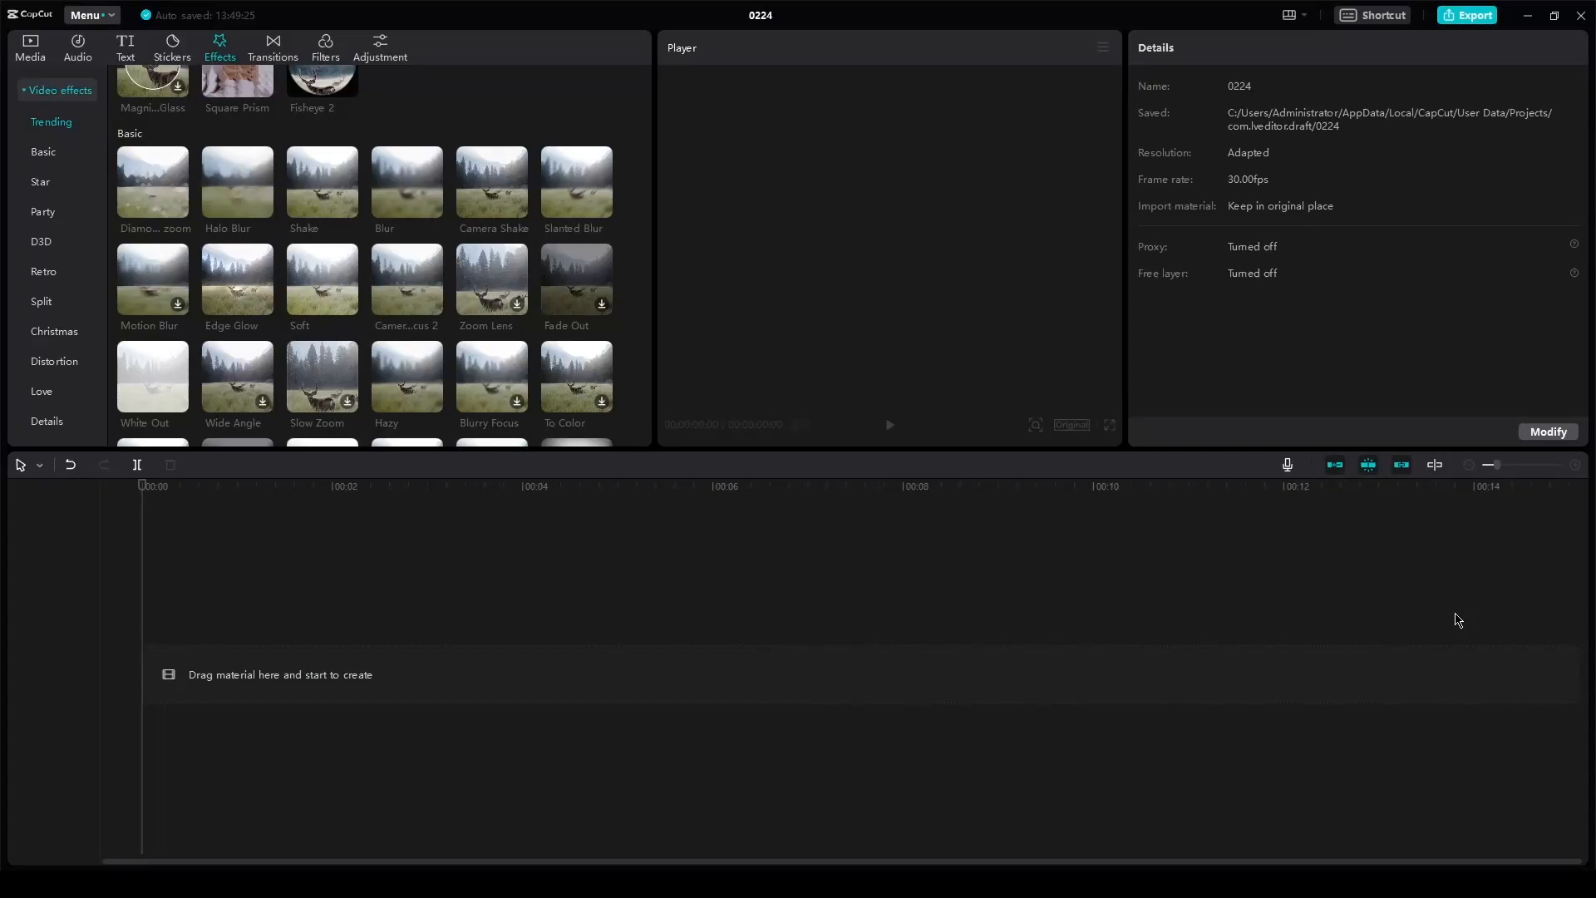
{"action": "mouse_move", "coordinate": [665, 585]}
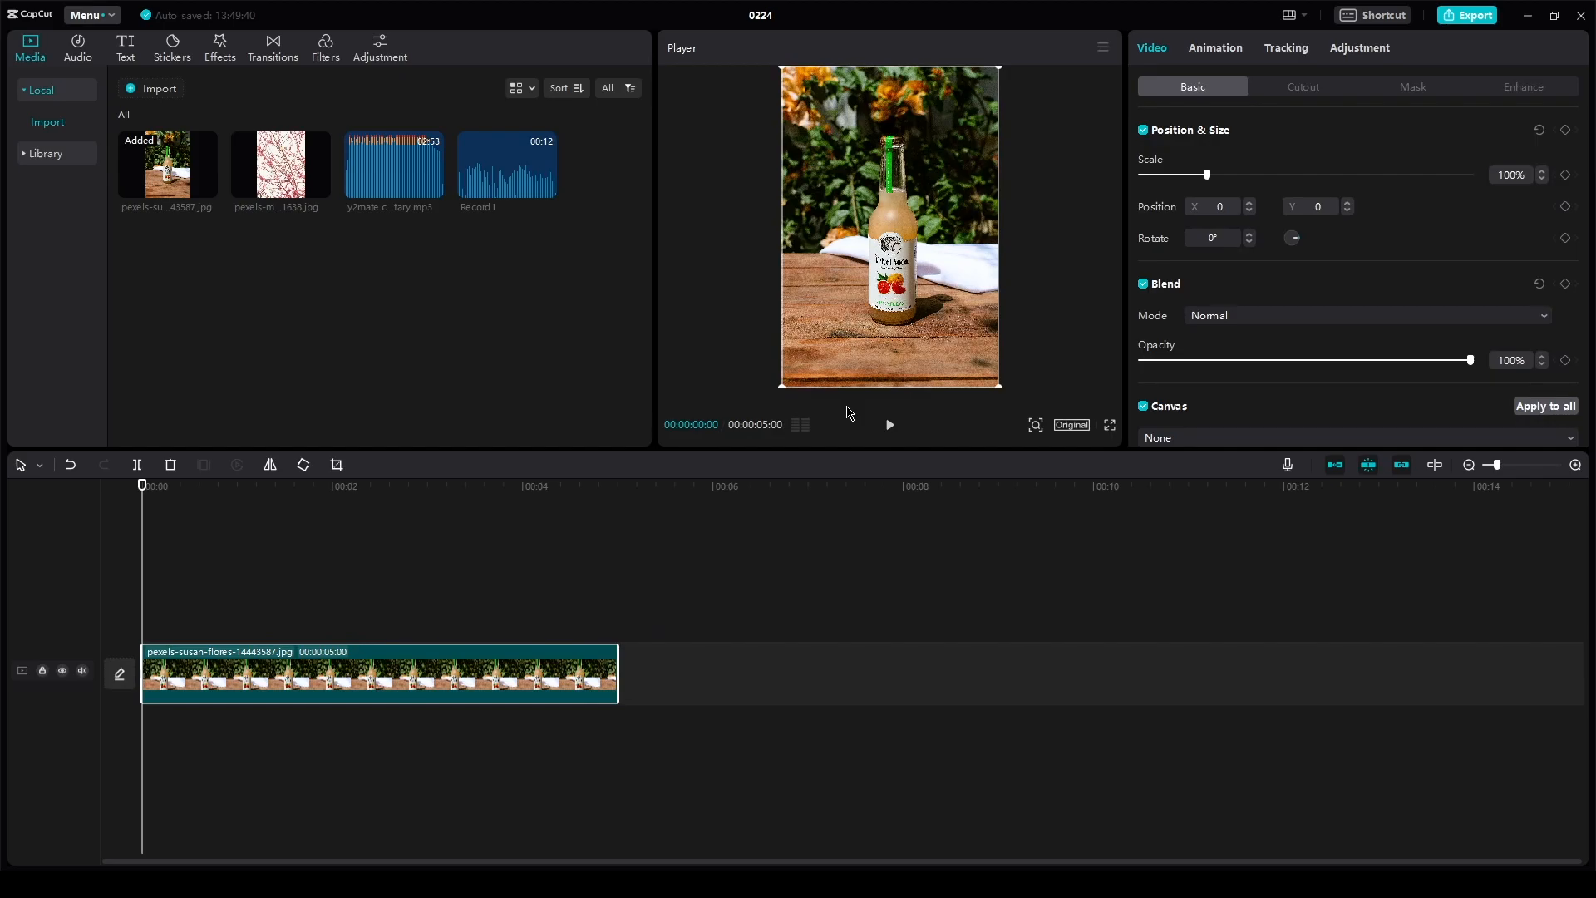
{"action": "mouse_move", "coordinate": [998, 8]}
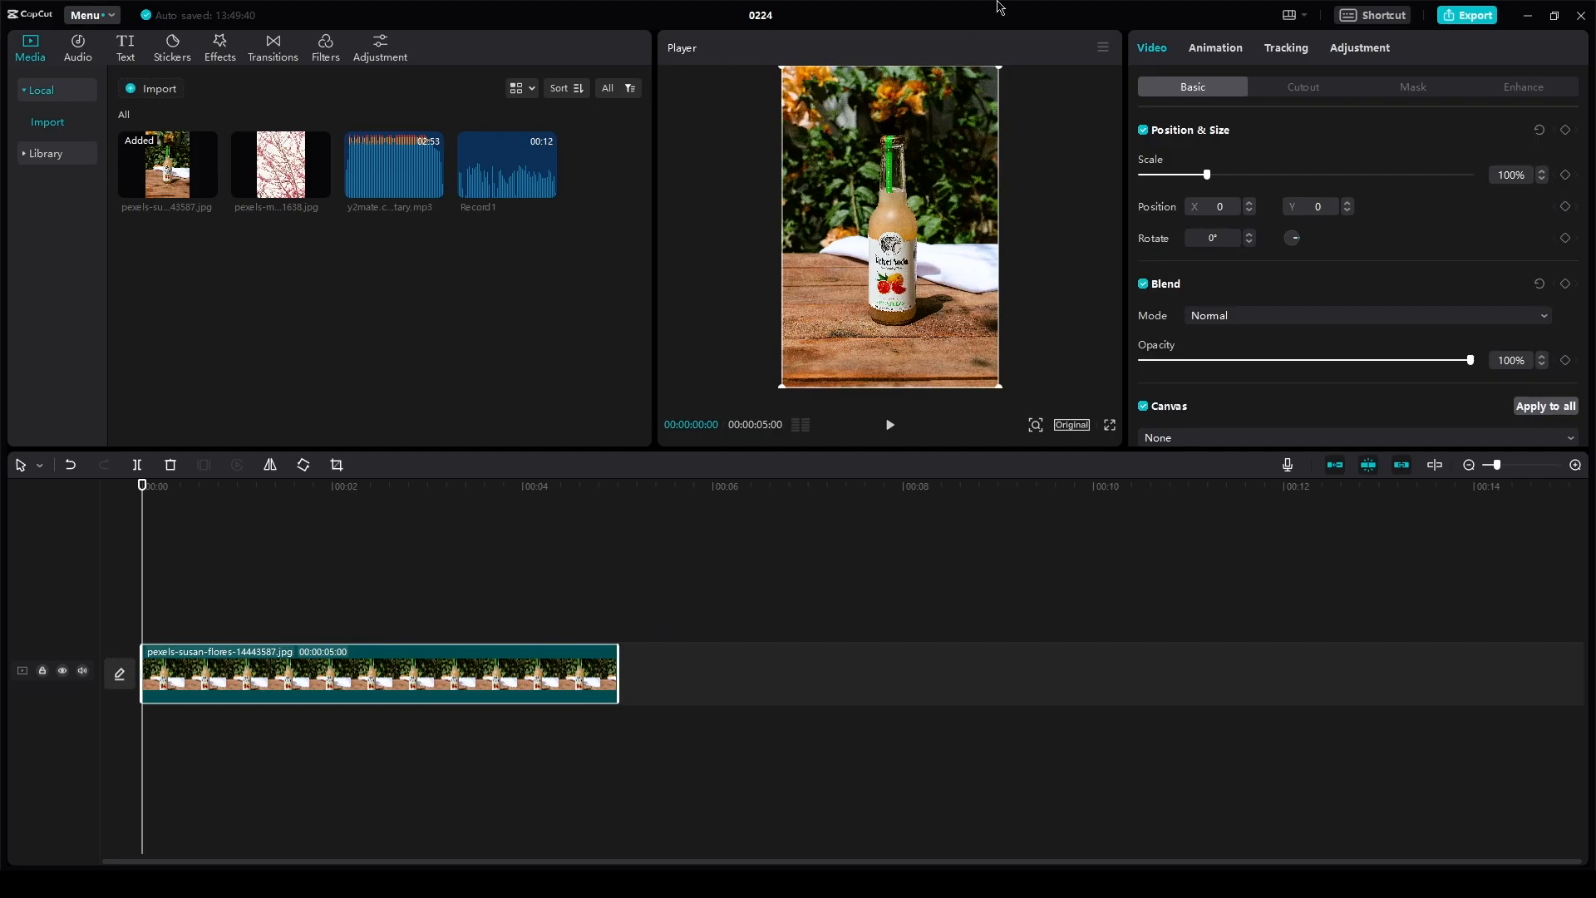
Step: Enable motion tracking on the bottle photo clip, both directions with scale and distance following
{"action": "left_click", "coordinate": [1283, 47]}
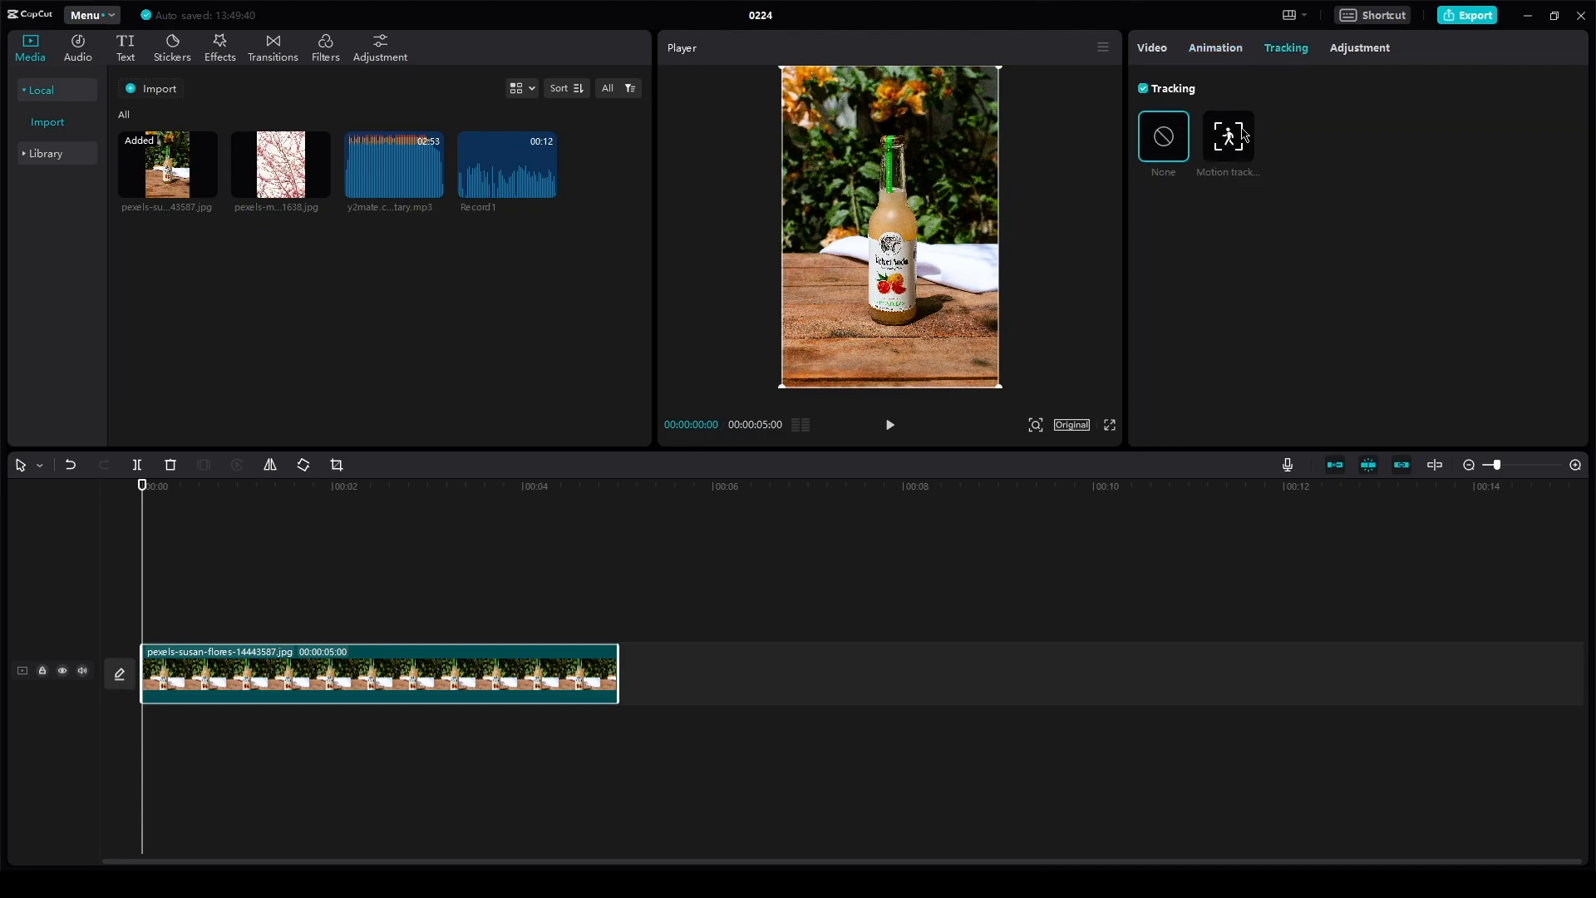
{"action": "mouse_move", "coordinate": [1265, 148]}
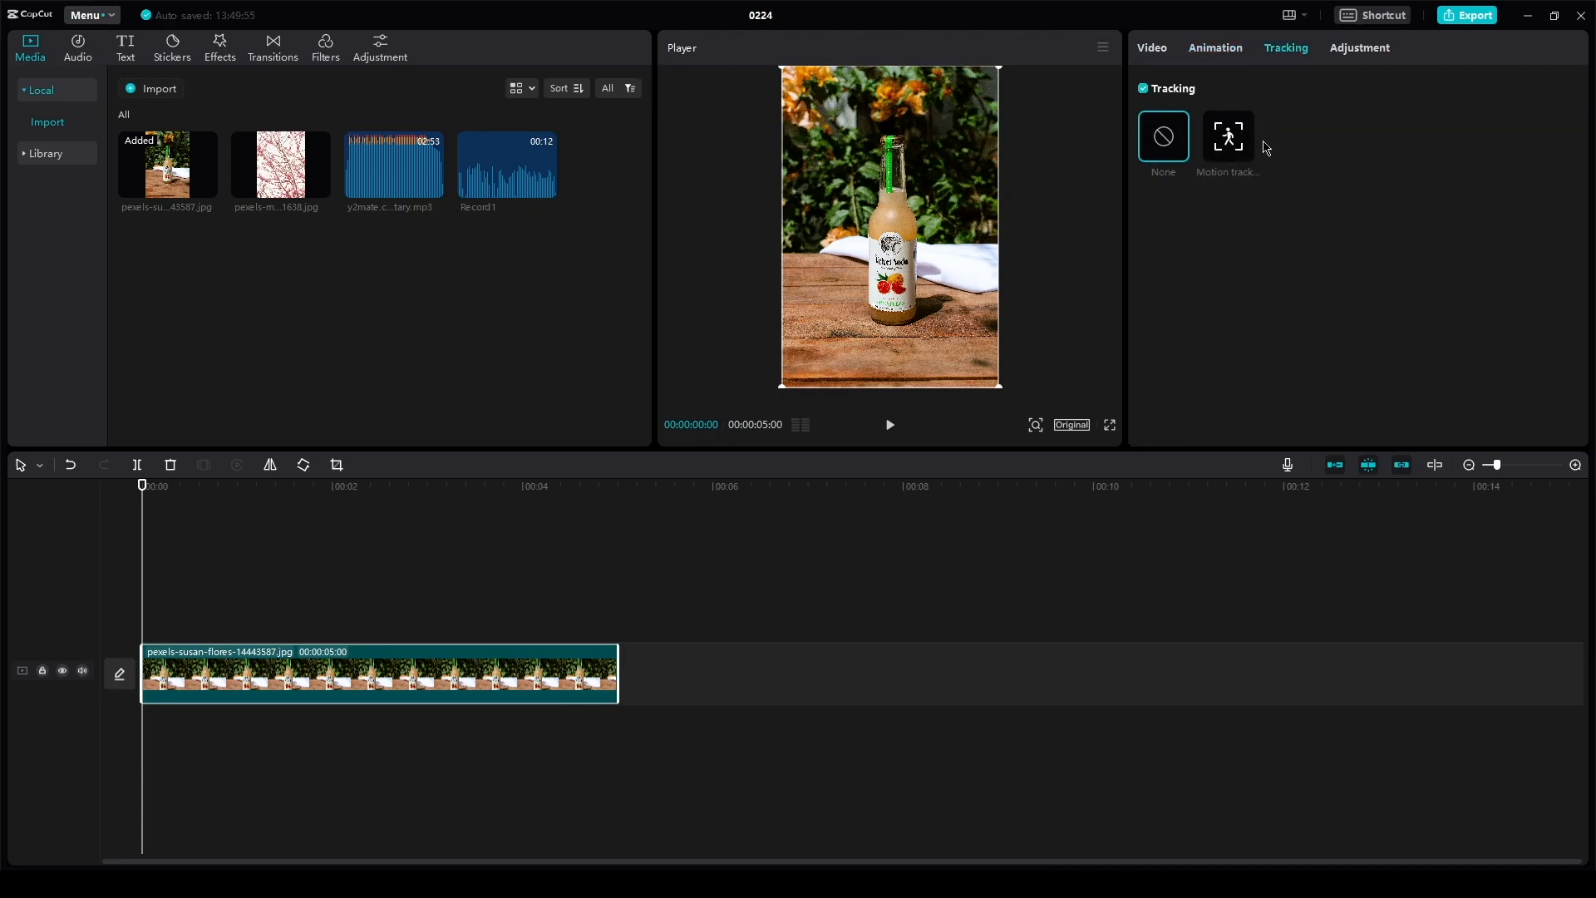
{"action": "left_click", "coordinate": [1227, 135]}
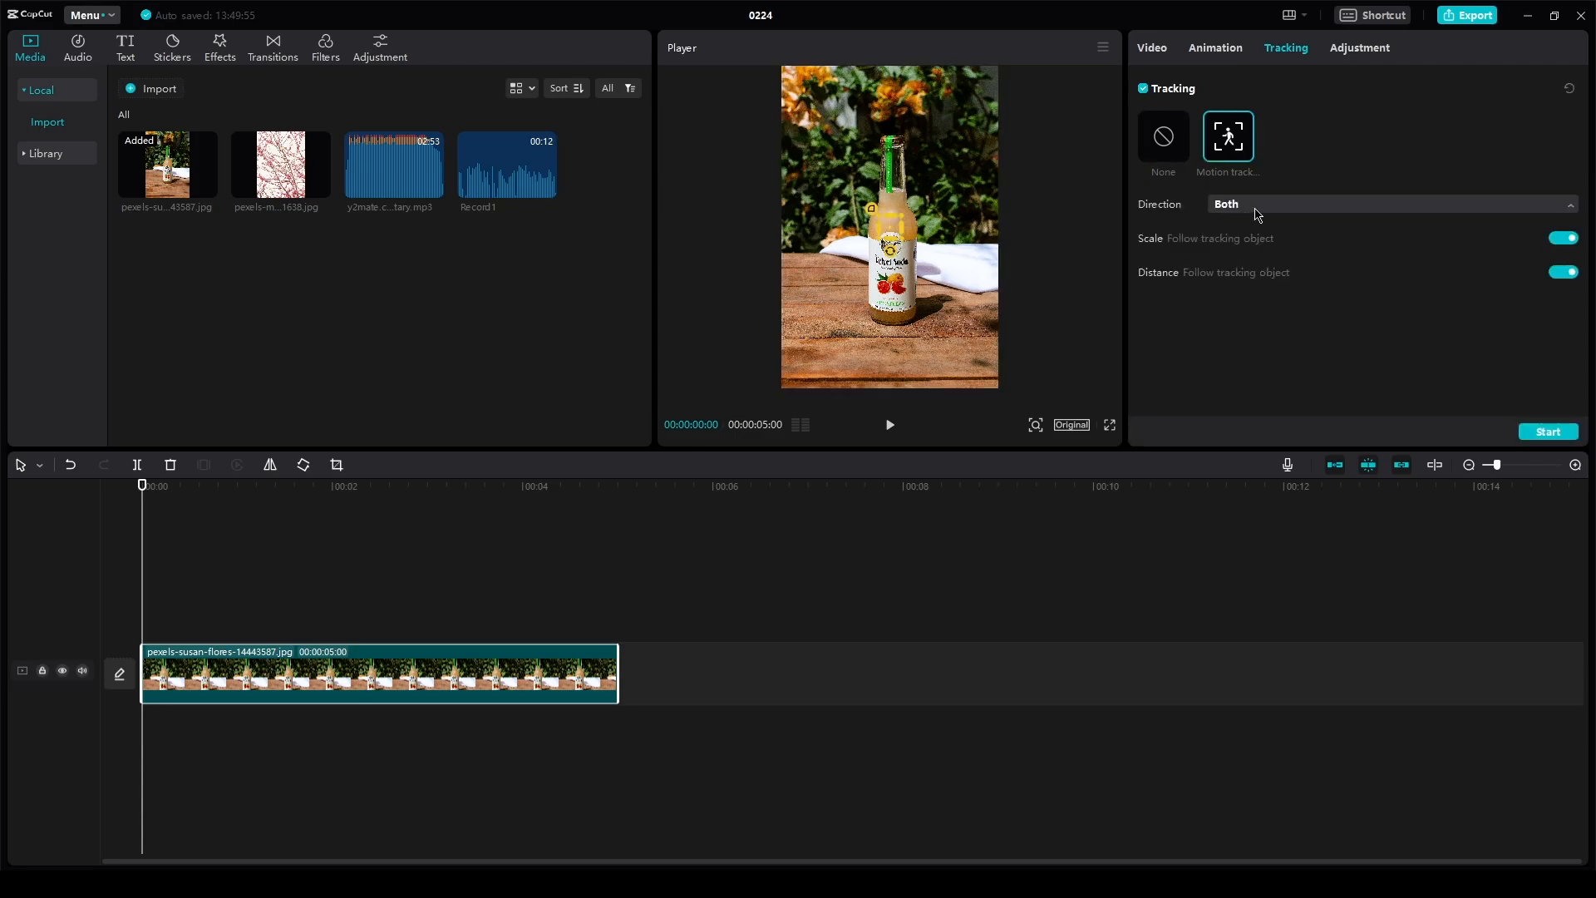
{"action": "mouse_move", "coordinate": [1306, 269]}
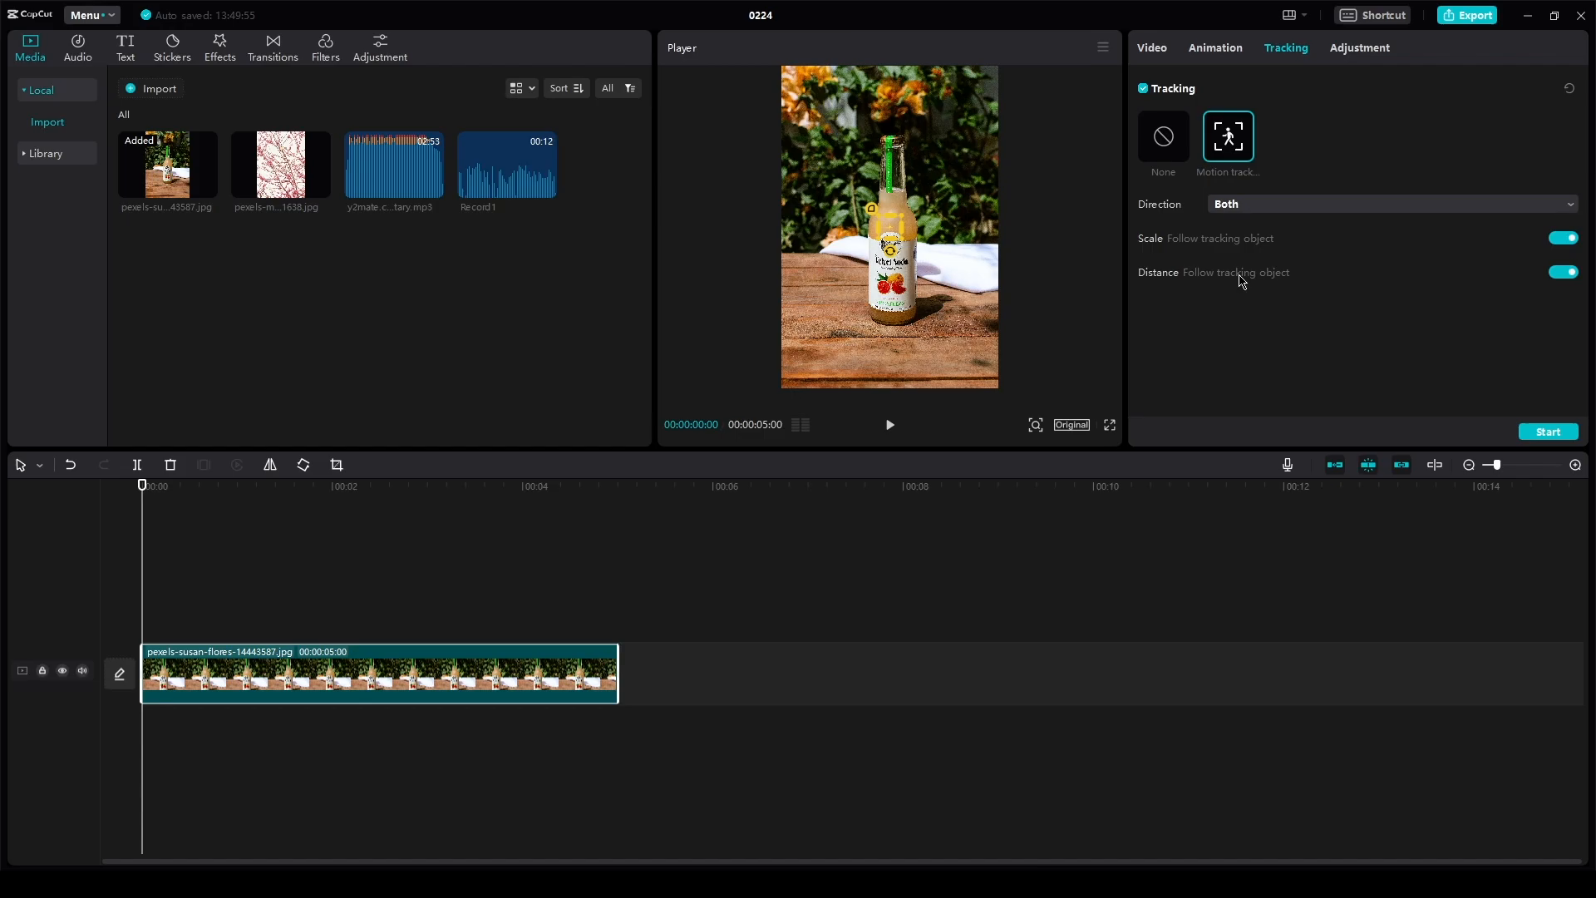
{"action": "mouse_move", "coordinate": [499, 78]}
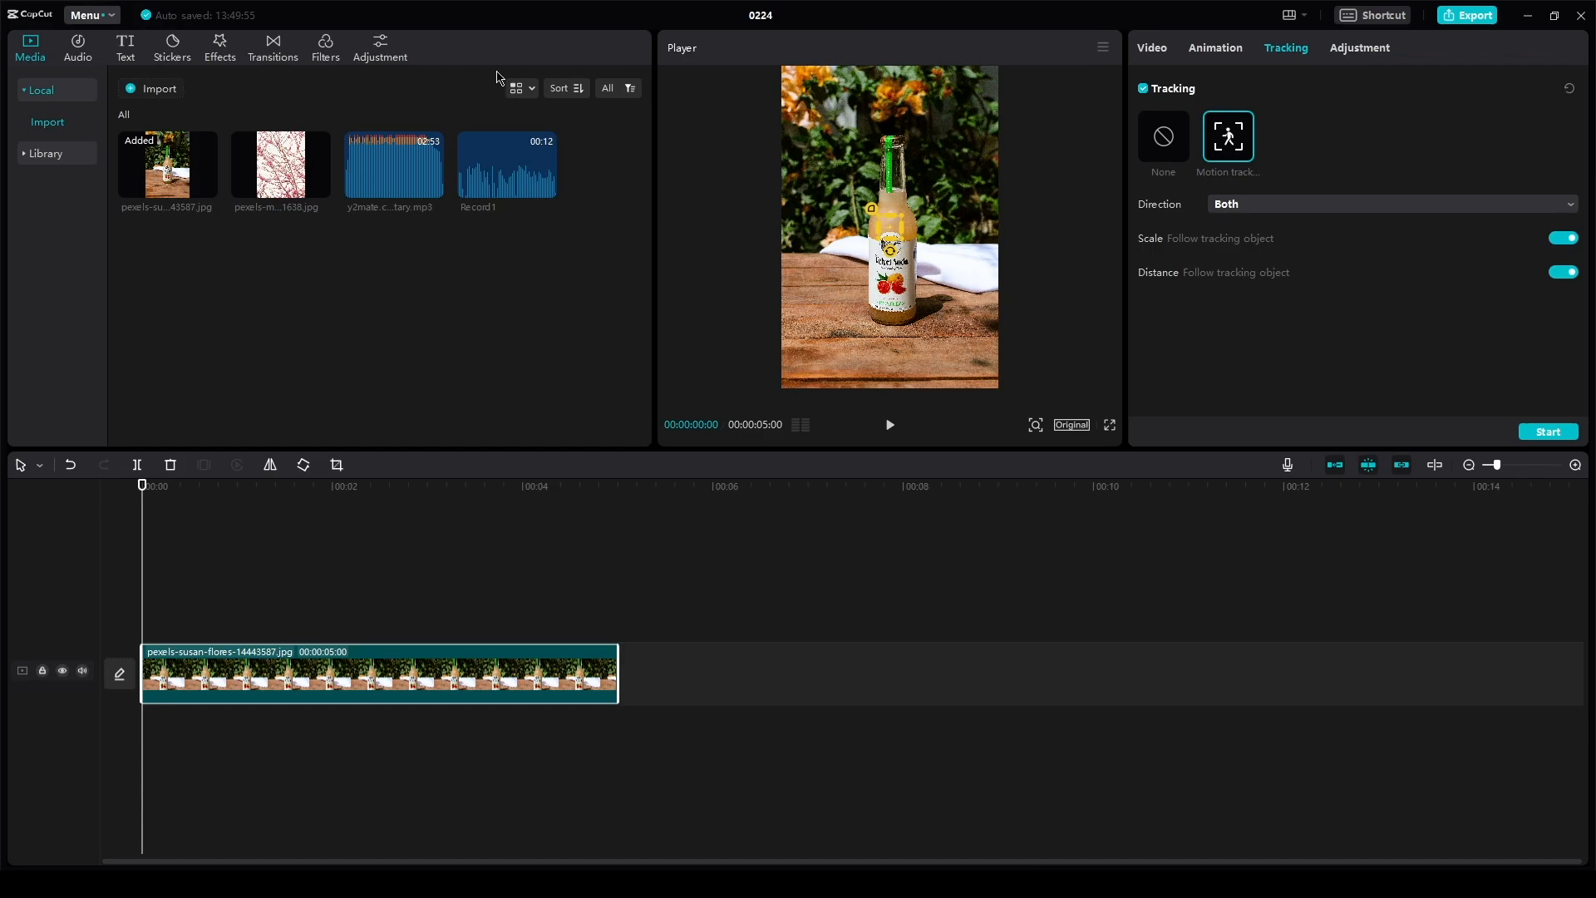
{"action": "mouse_move", "coordinate": [227, 55]}
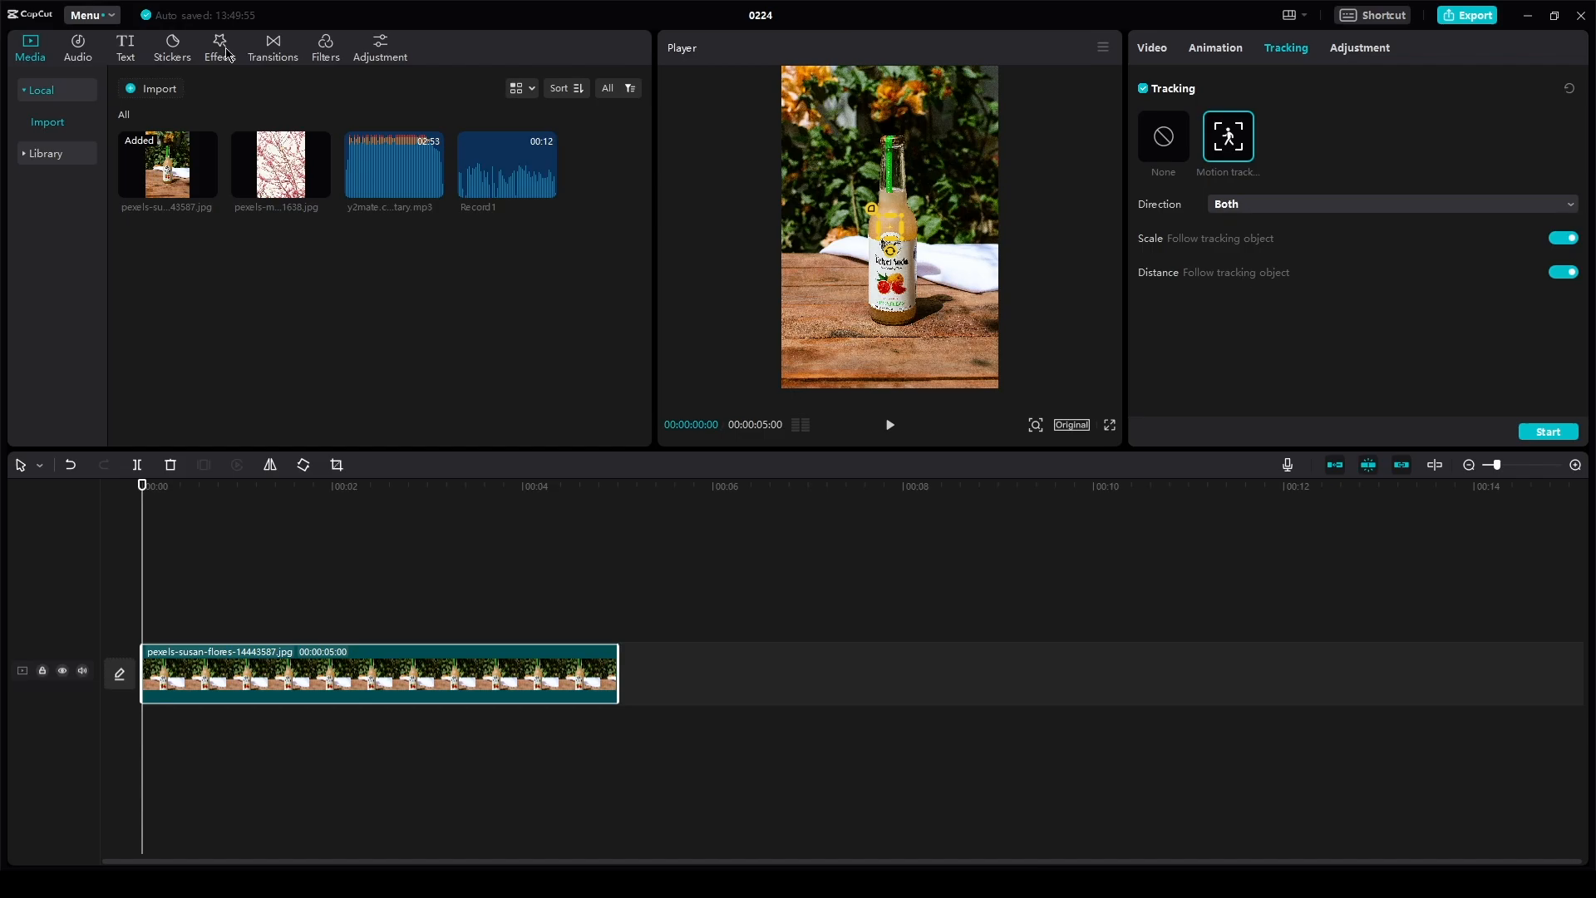
{"action": "mouse_move", "coordinate": [318, 57]}
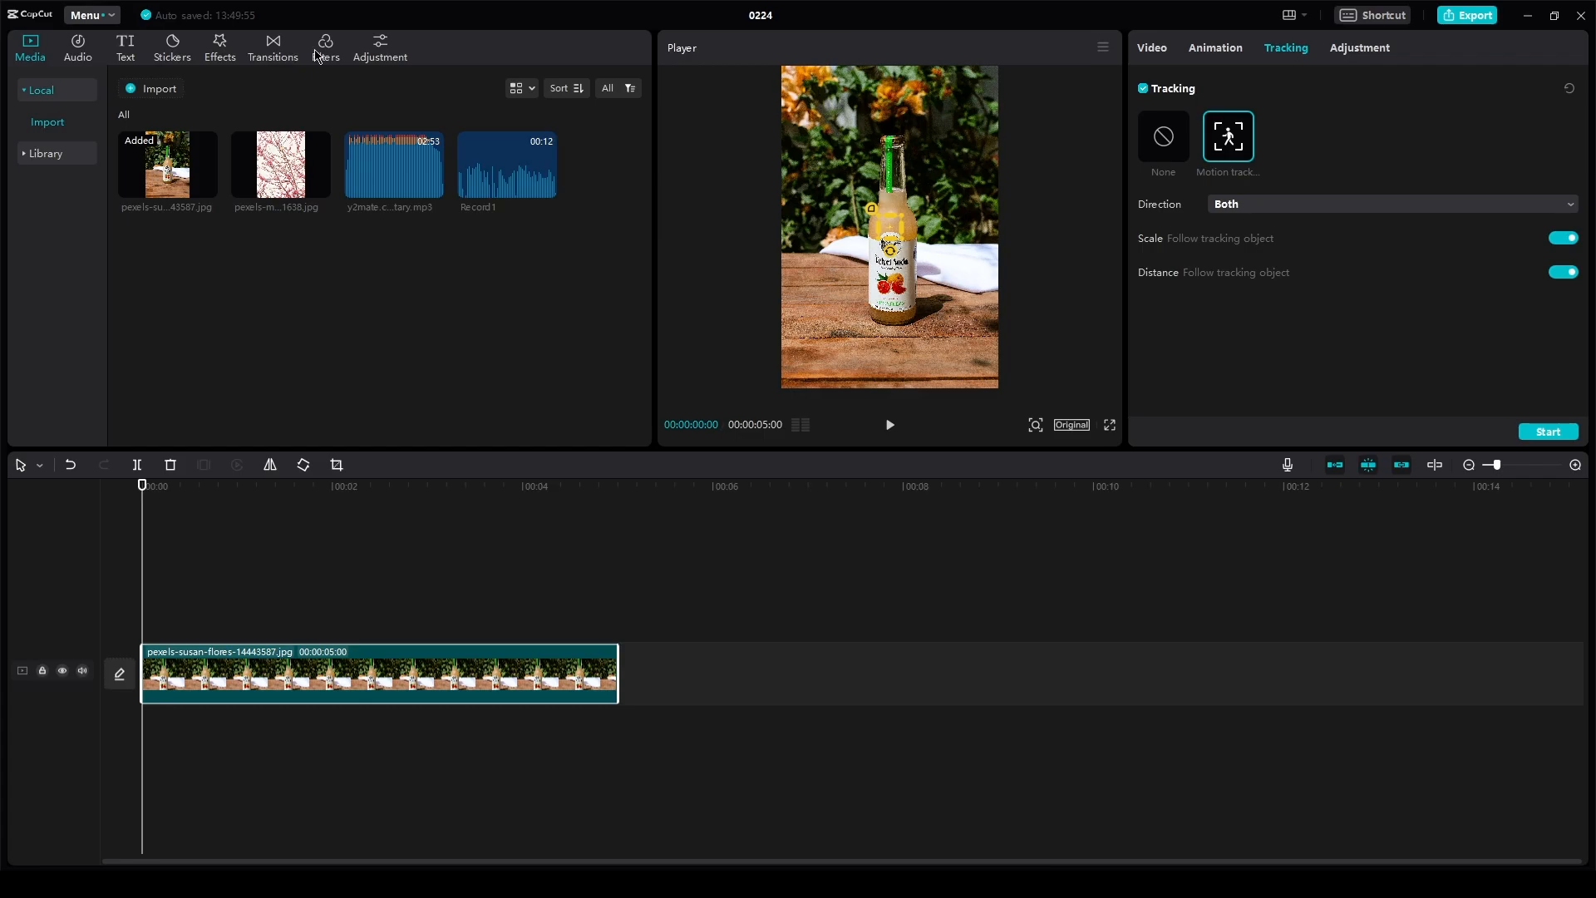
Step: Bring up the filter library to find the Red Devil style filter
{"action": "left_click", "coordinate": [324, 46]}
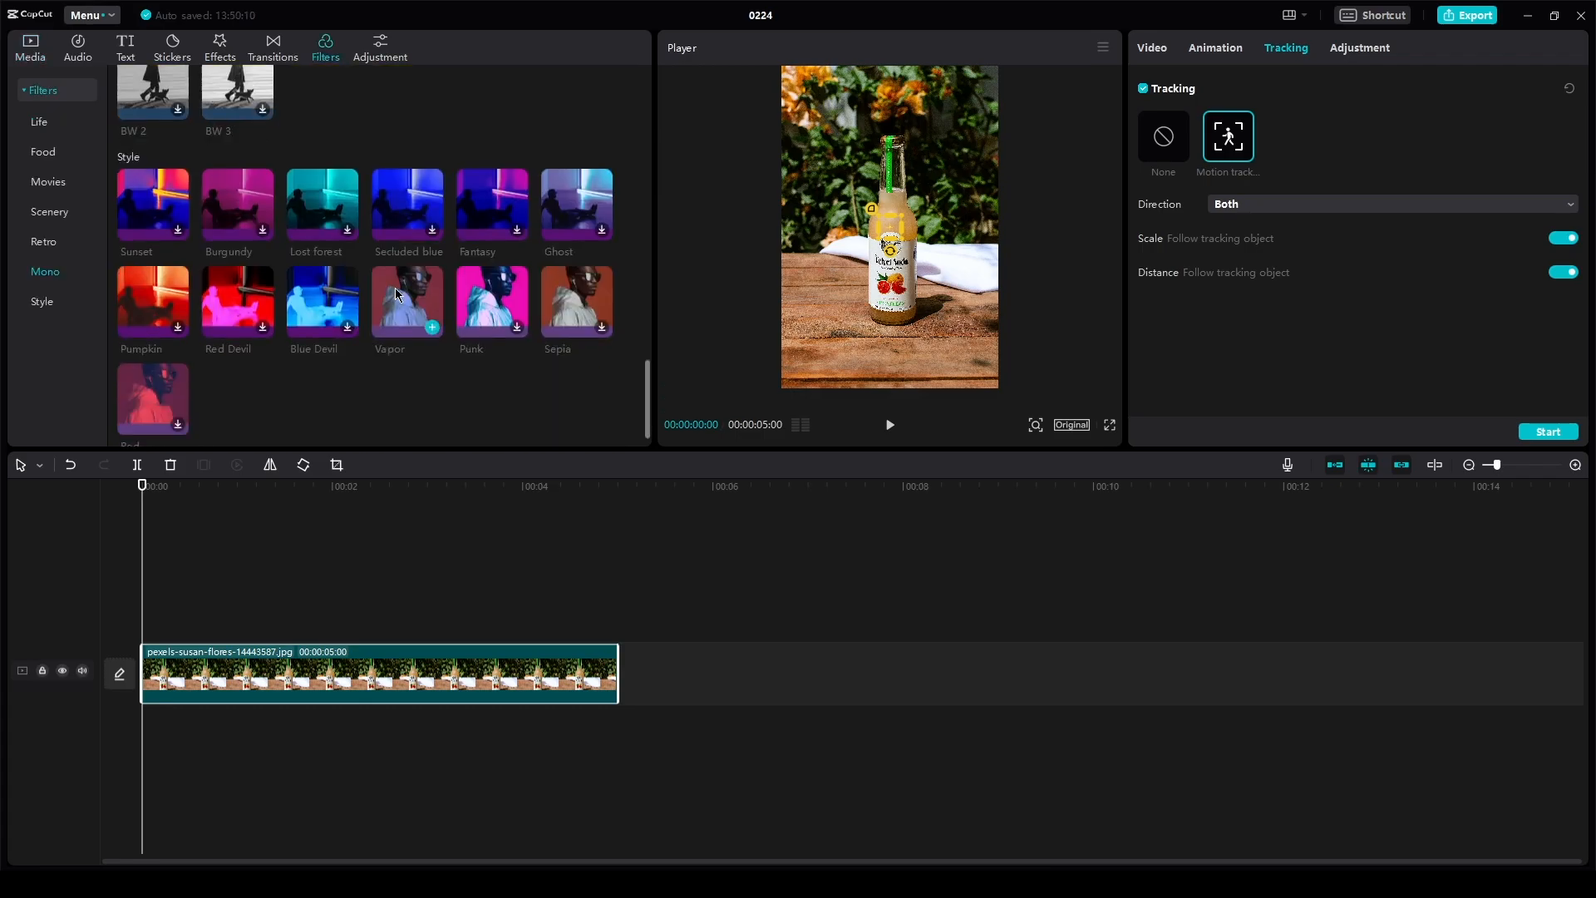
{"action": "mouse_move", "coordinate": [249, 321]}
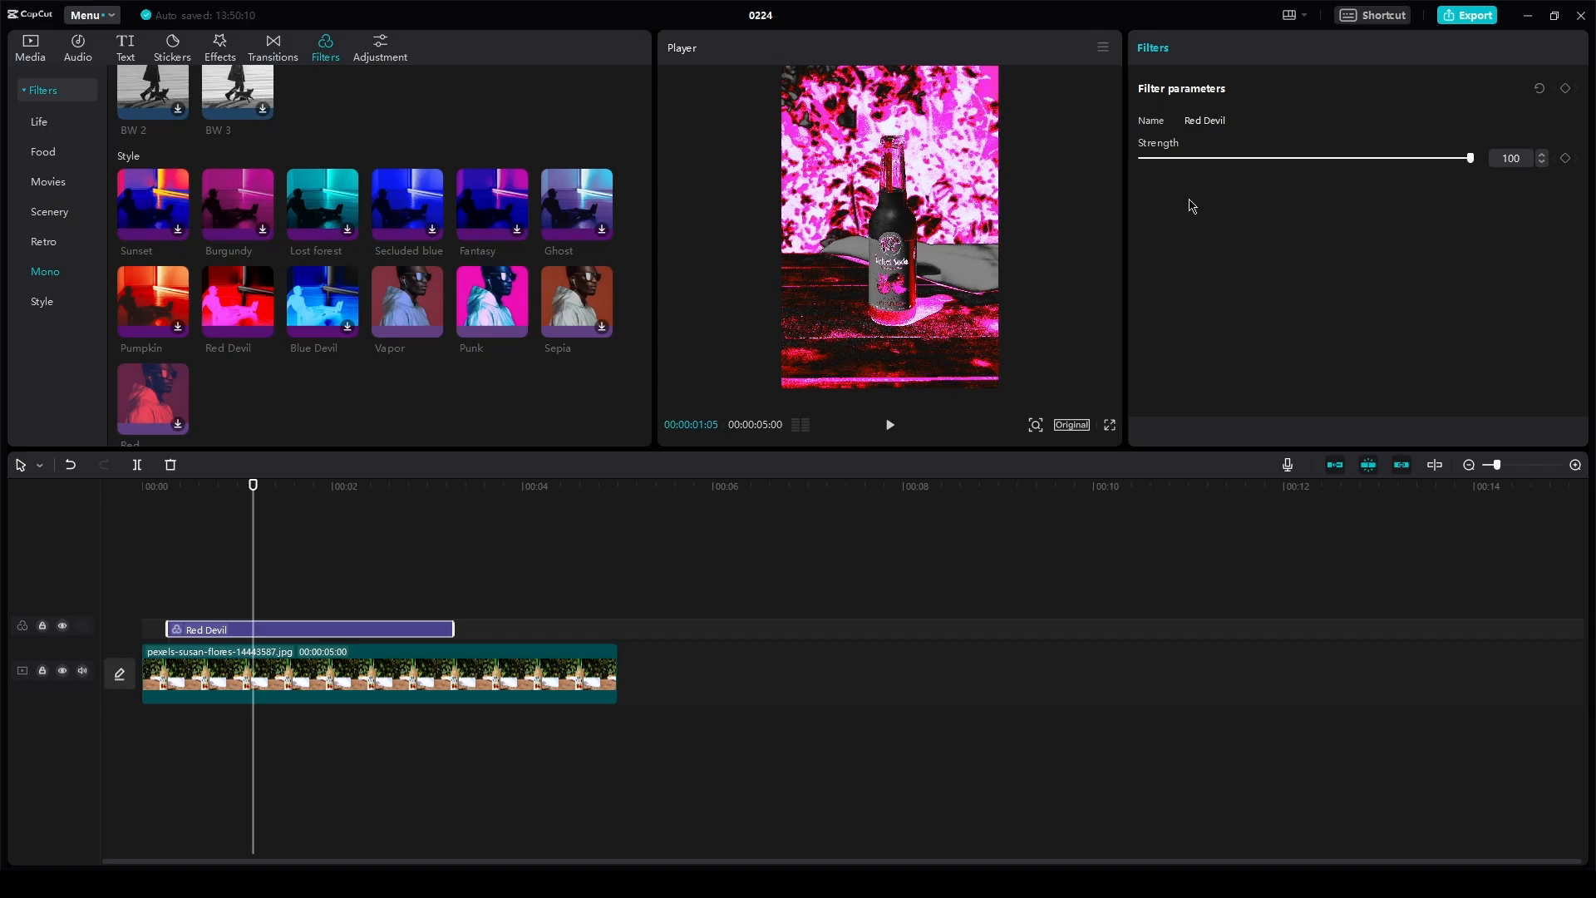
Step: Adjust the Red Devil filter strength, settling at 37 for a muted reddish tint
{"action": "left_click_drag", "start_coordinate": [1468, 158], "coordinate": [1325, 158]}
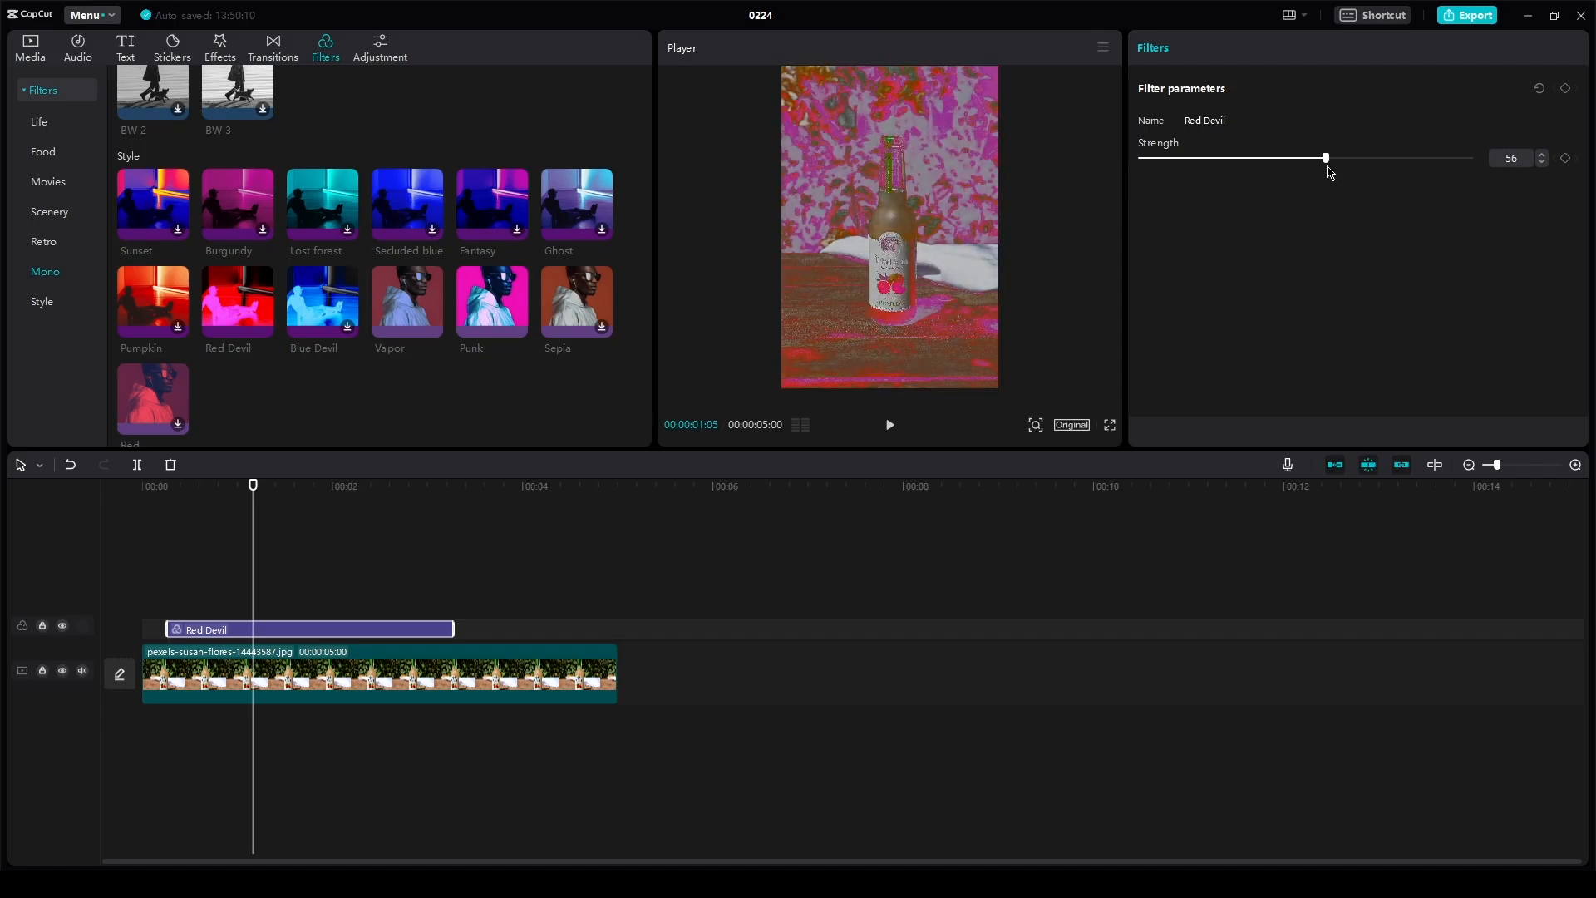
{"action": "left_click_drag", "start_coordinate": [1325, 158], "coordinate": [1417, 158]}
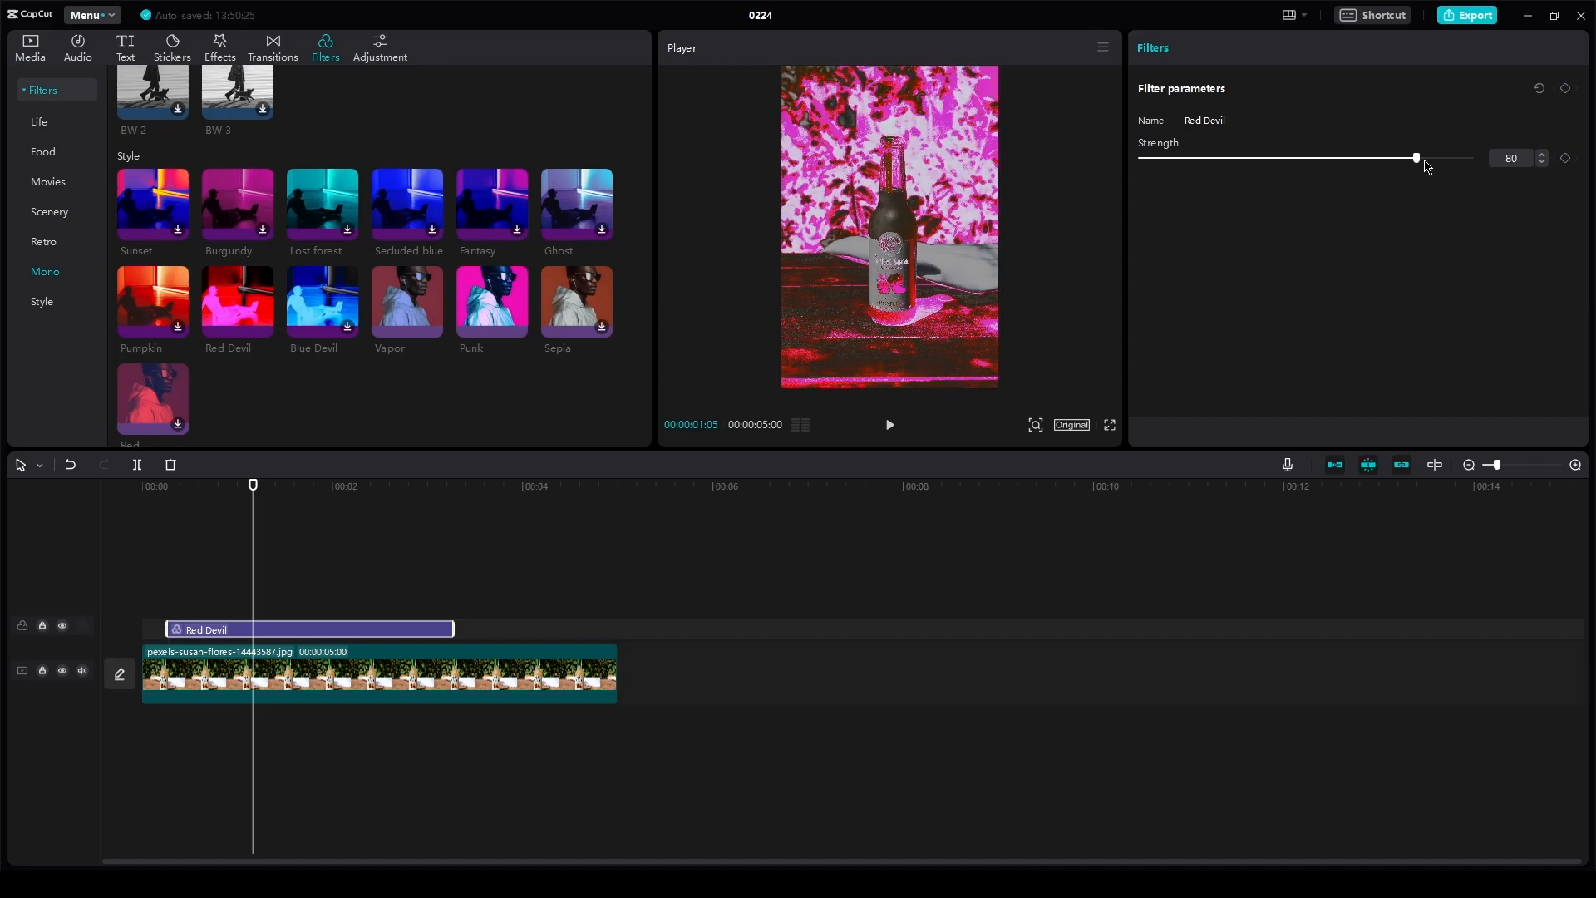
{"action": "left_click_drag", "start_coordinate": [1417, 158], "coordinate": [1264, 158]}
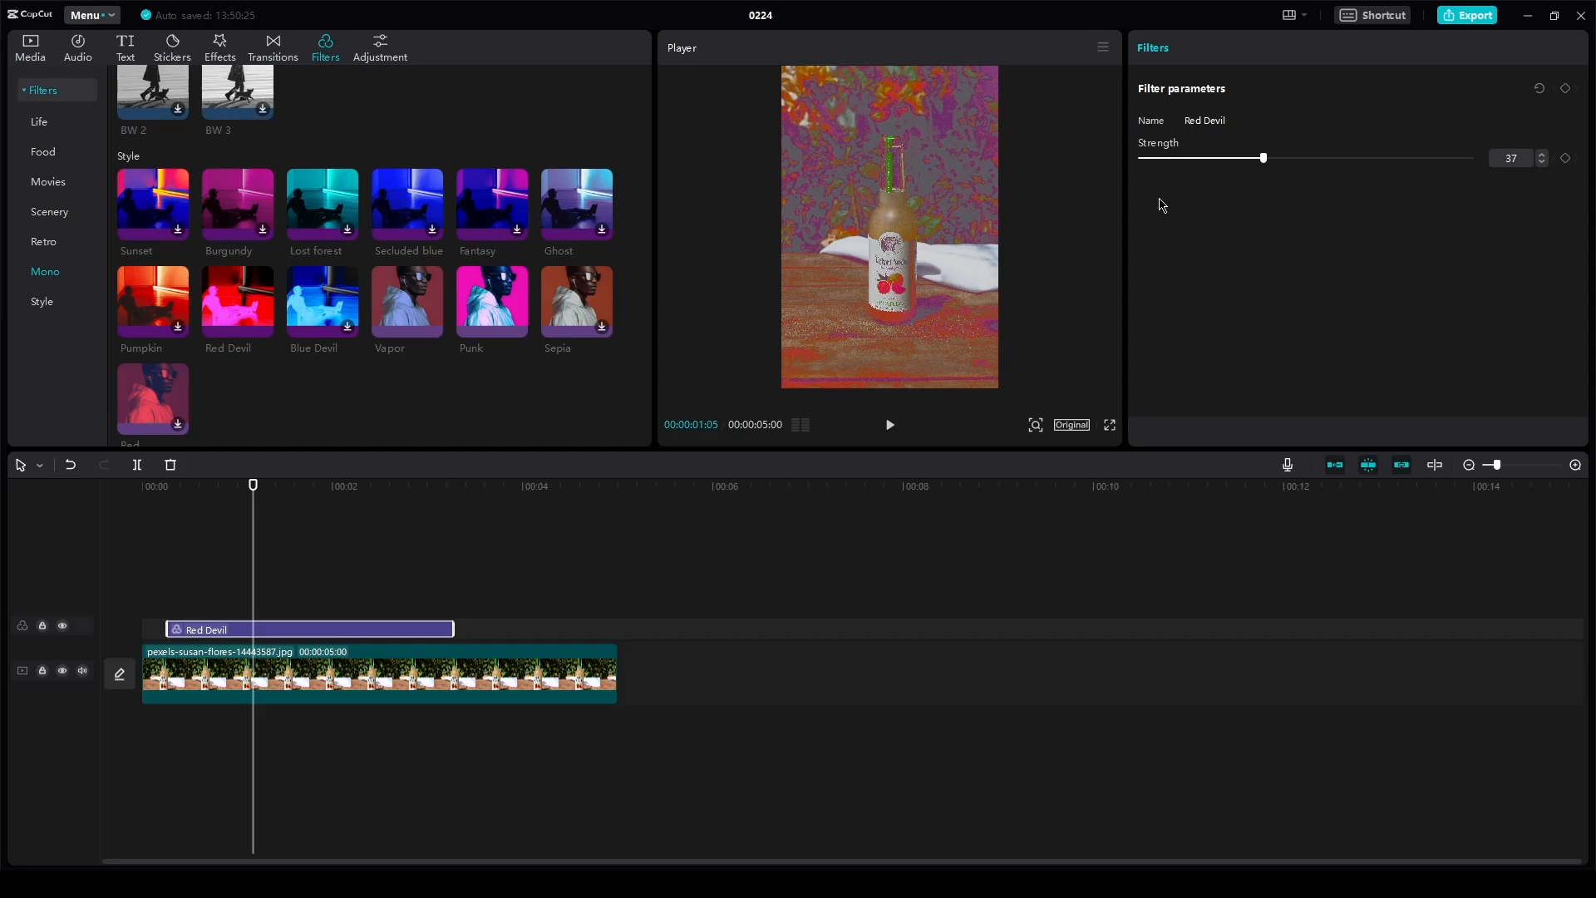
{"action": "mouse_move", "coordinate": [1059, 239]}
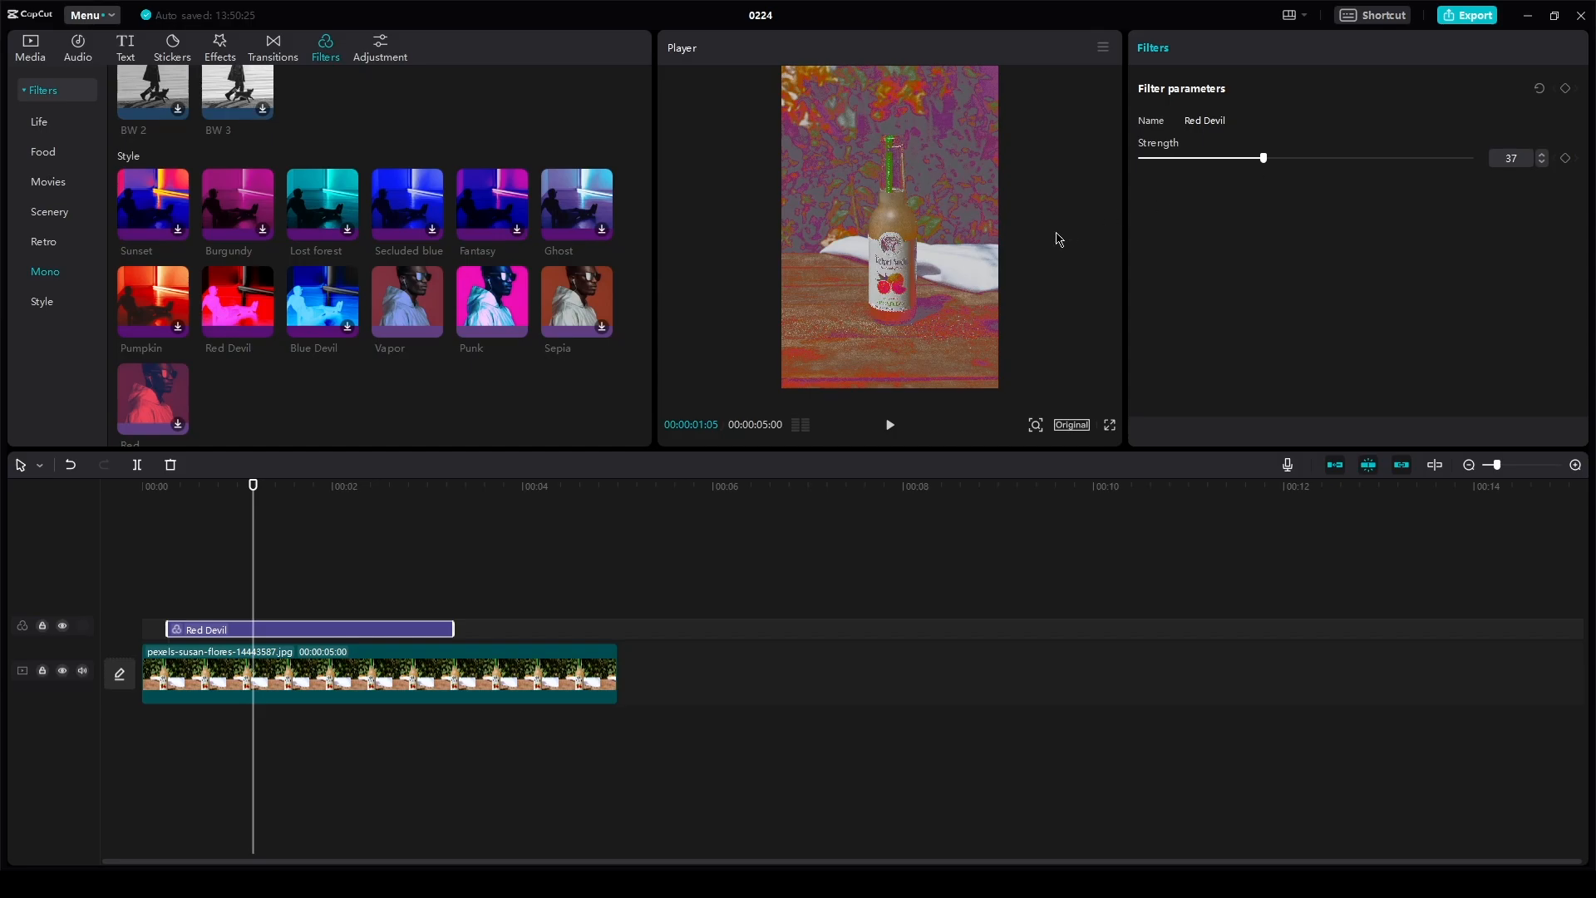